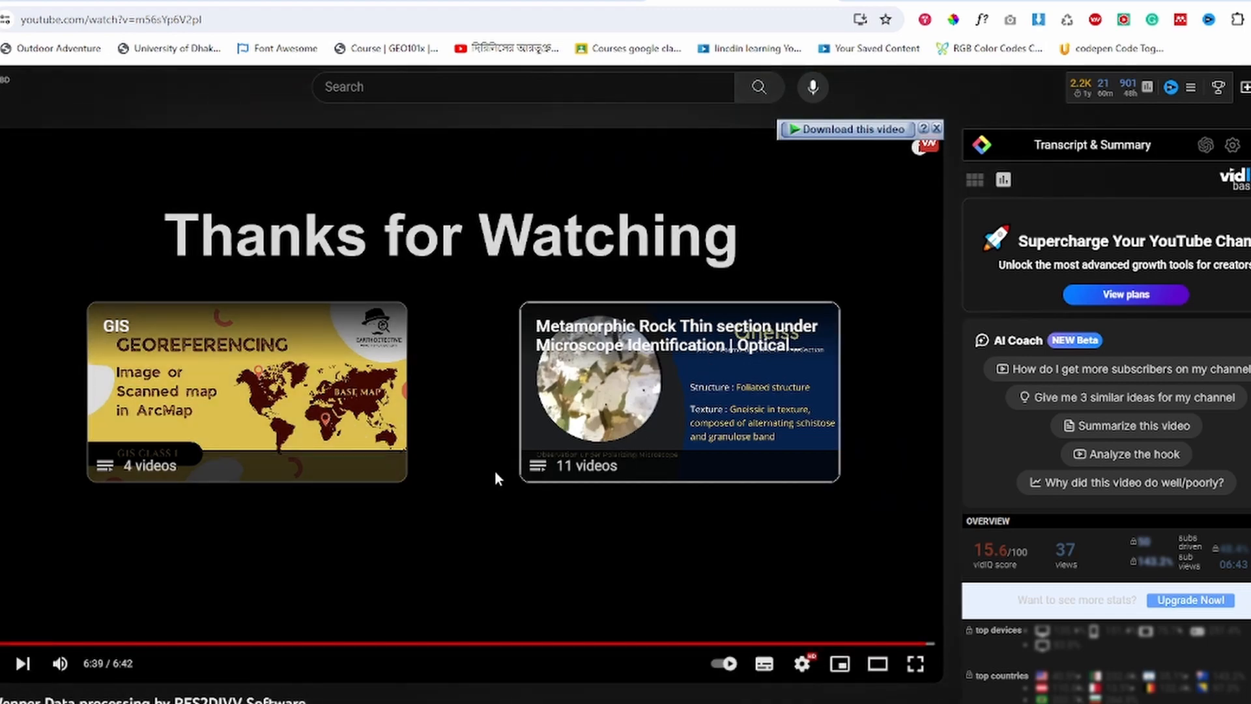
- Preview the sample video's finished playlist end screen on YouTube
{"action": "left_click", "coordinate": [677, 391]}
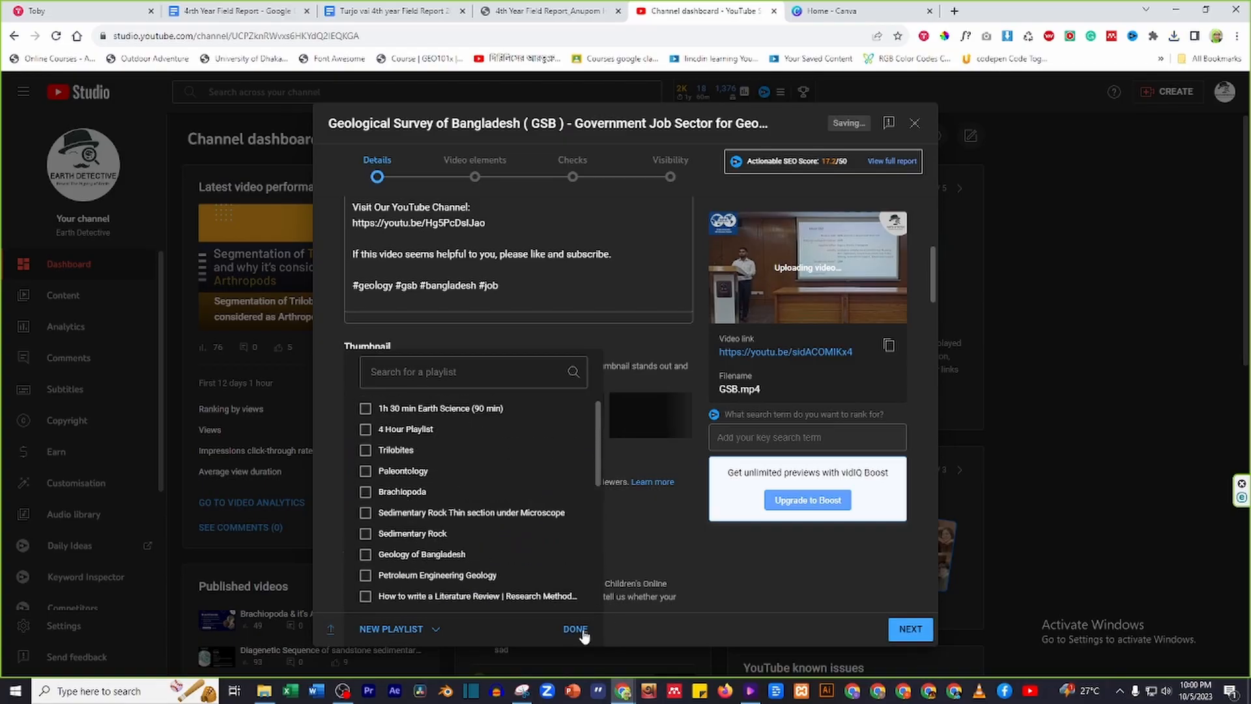
- Confirm the two playlists, continue to Video elements and start adding an end screen
{"action": "left_click", "coordinate": [575, 628]}
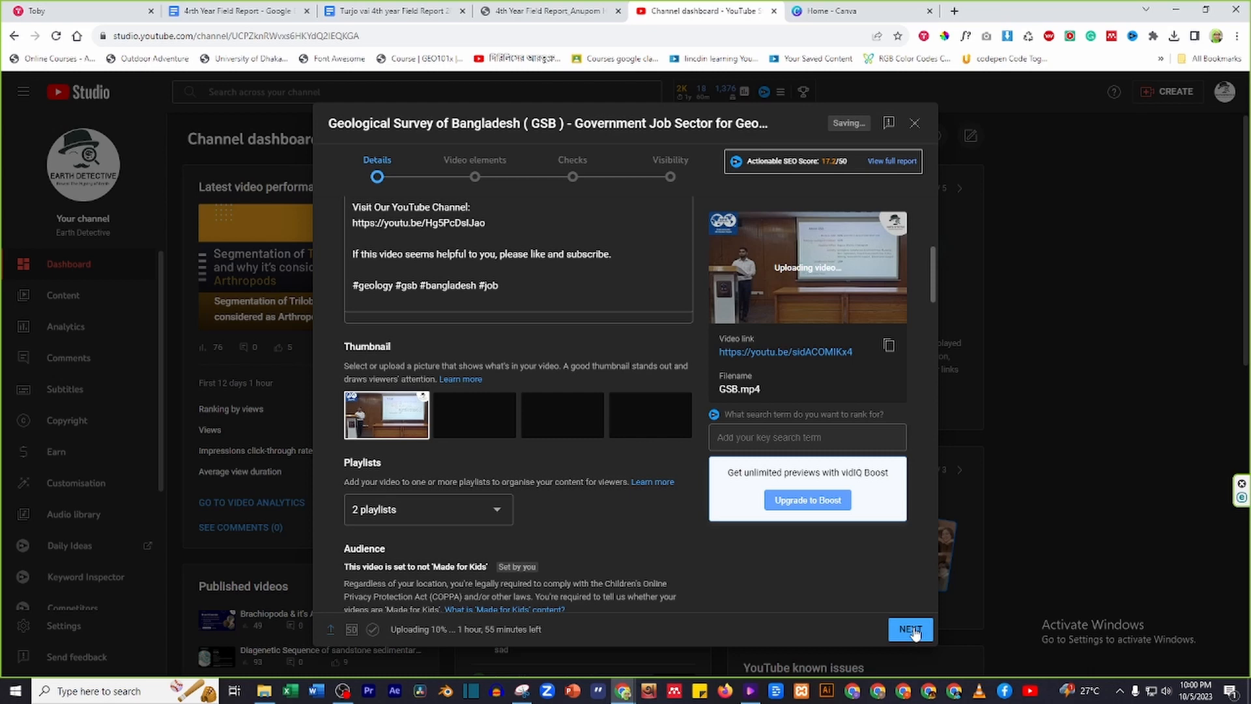
{"action": "left_click", "coordinate": [911, 628]}
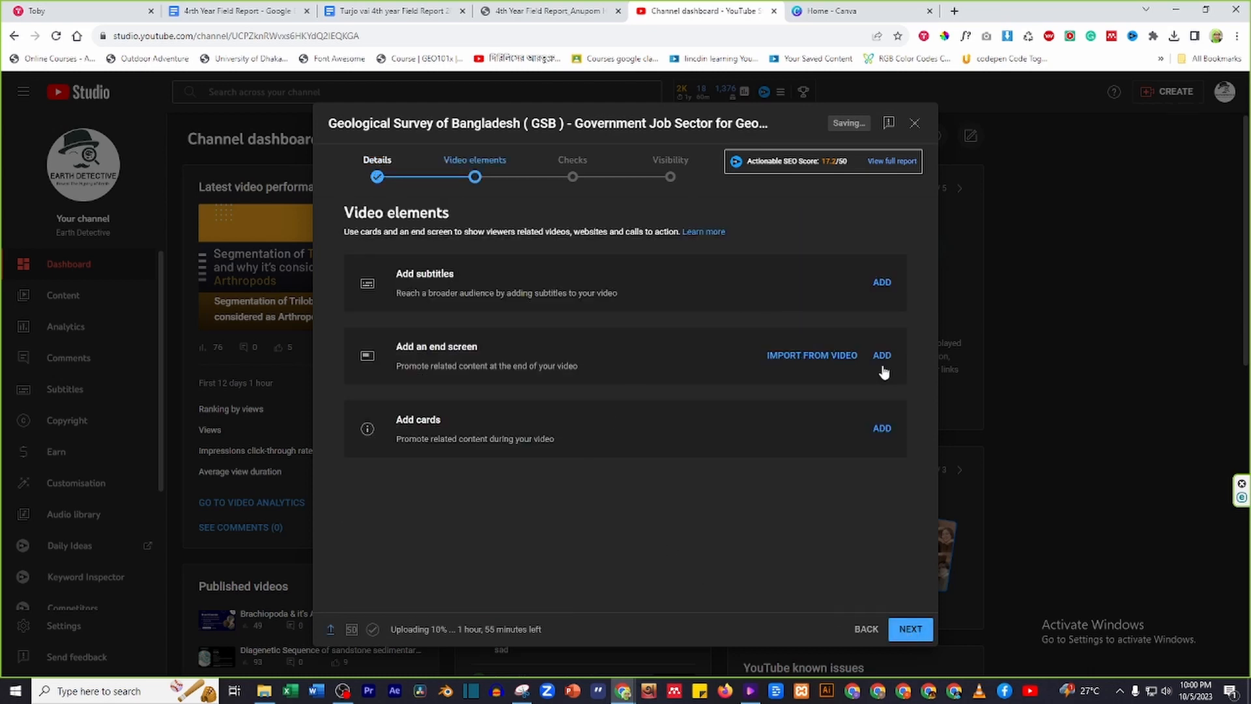
{"action": "left_click", "coordinate": [882, 355]}
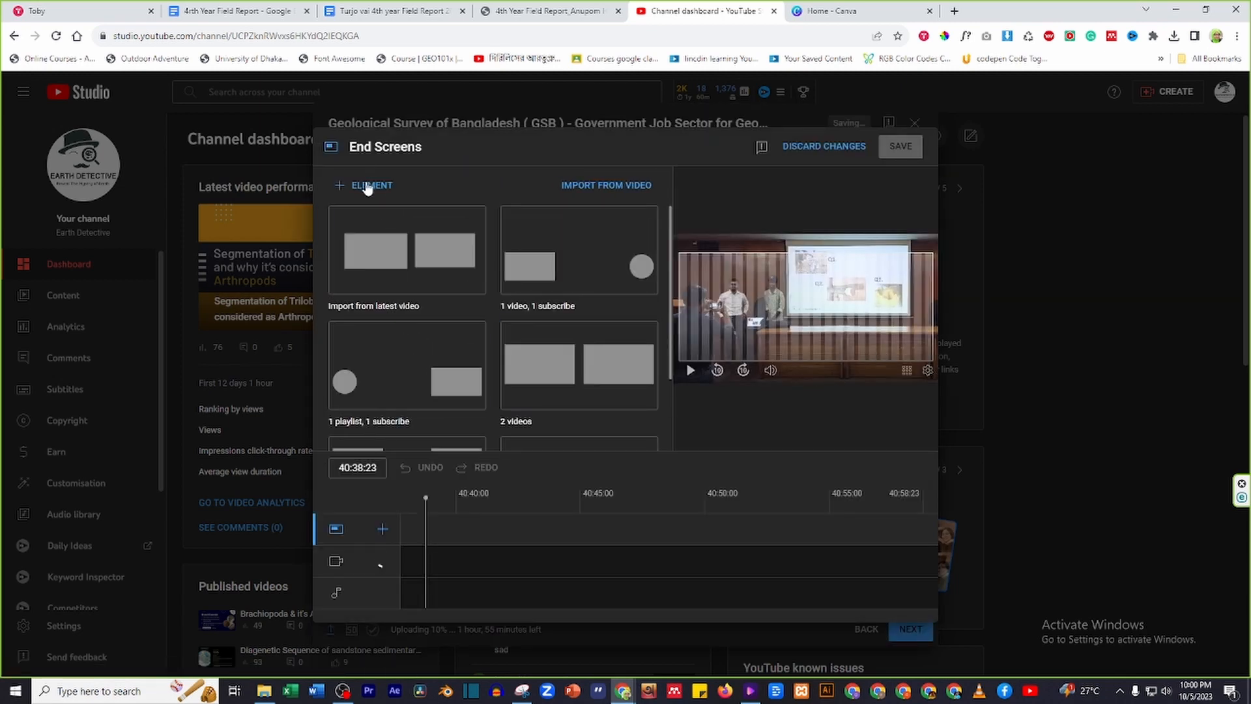
- Add a playlist end screen element promoting the Geological Fieldwork playlist
{"action": "left_click", "coordinate": [364, 185]}
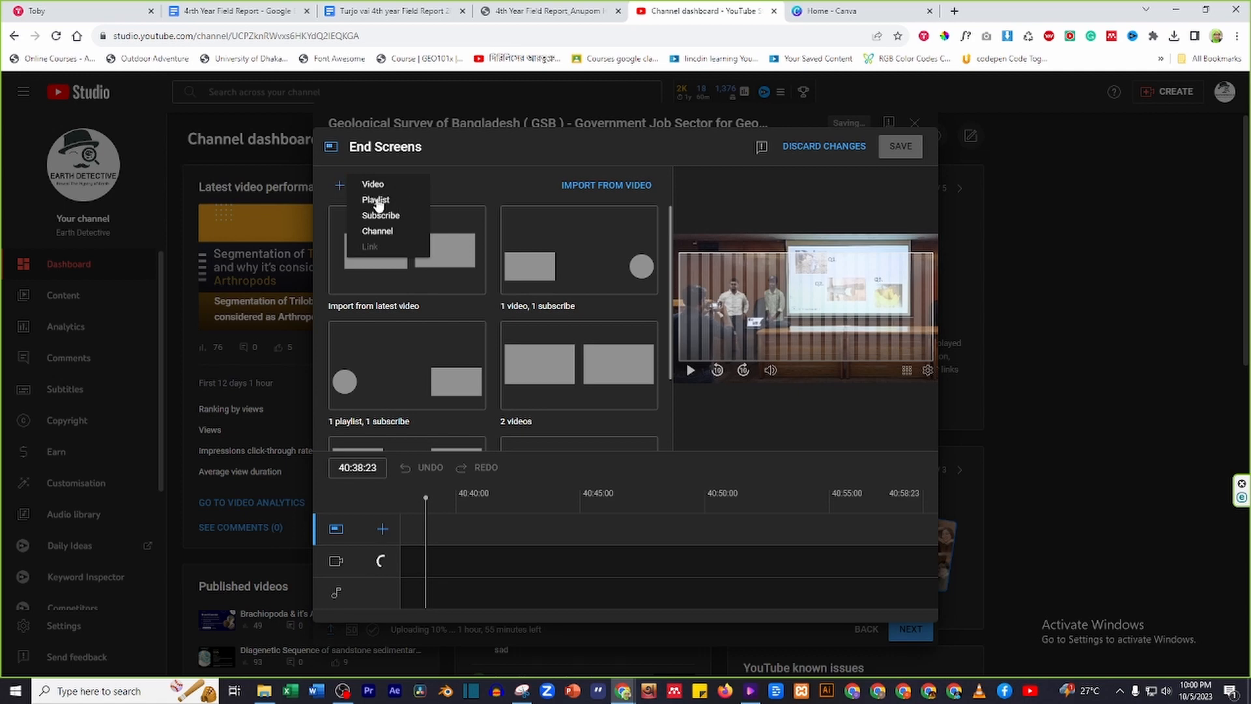
{"action": "left_click", "coordinate": [375, 200]}
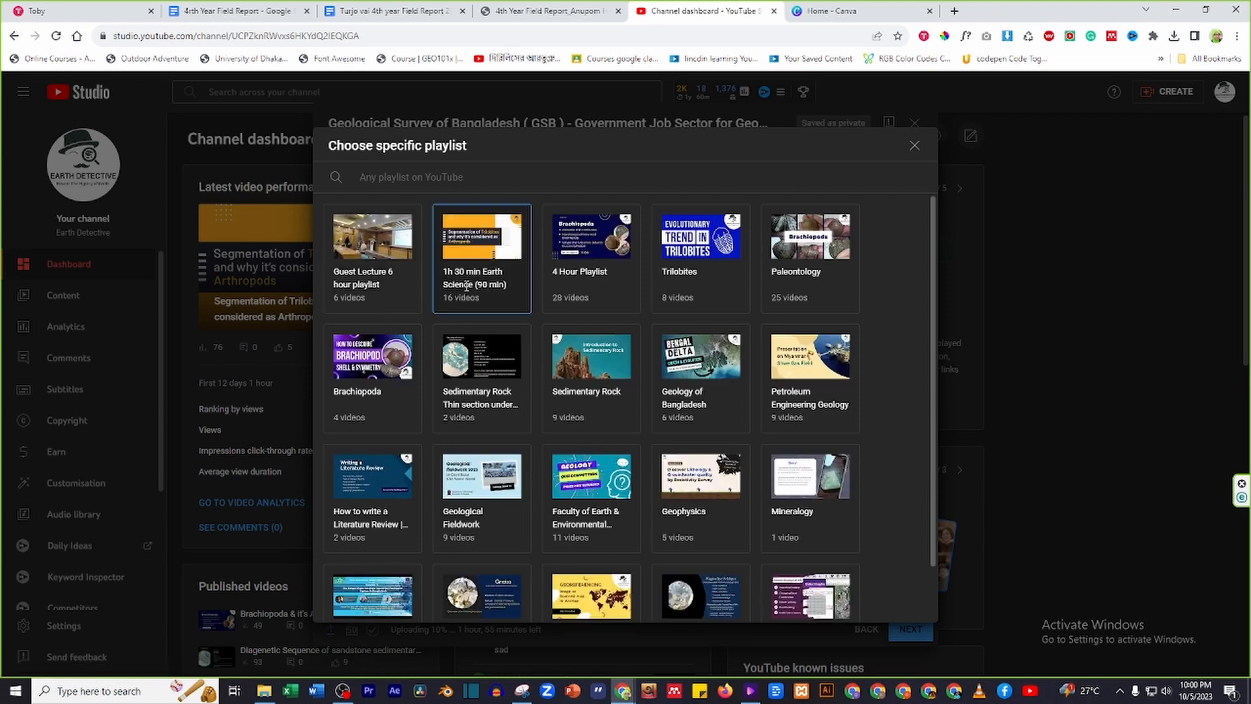
{"action": "left_click", "coordinate": [371, 357]}
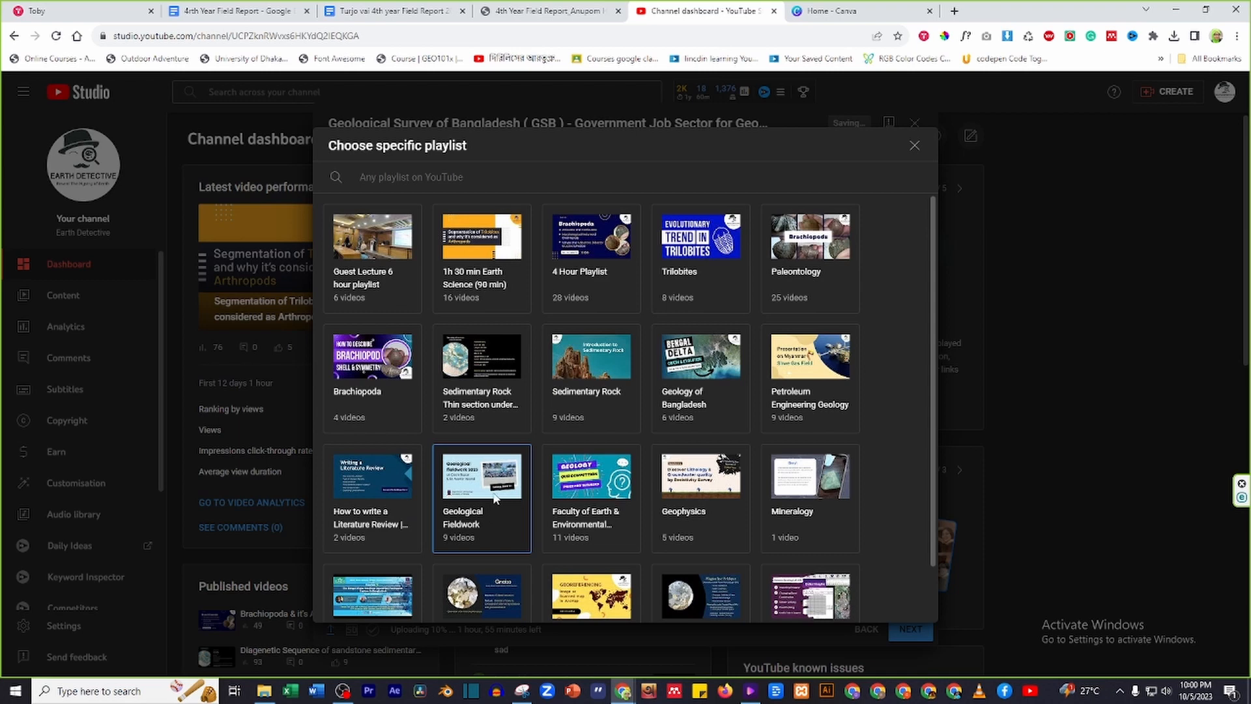
{"action": "left_click", "coordinate": [481, 475]}
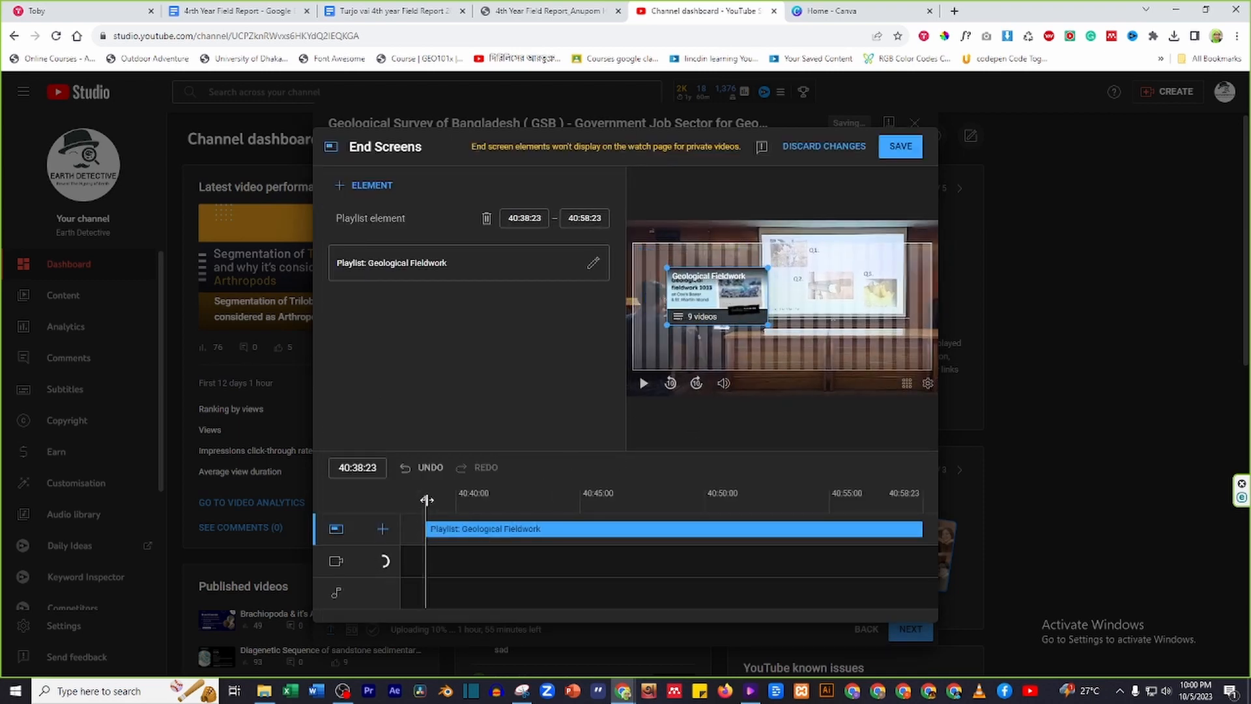
- Move the playhead near the end and start the playlist element at 40:52:07
{"action": "left_click_drag", "start_coordinate": [428, 500], "coordinate": [827, 500]}
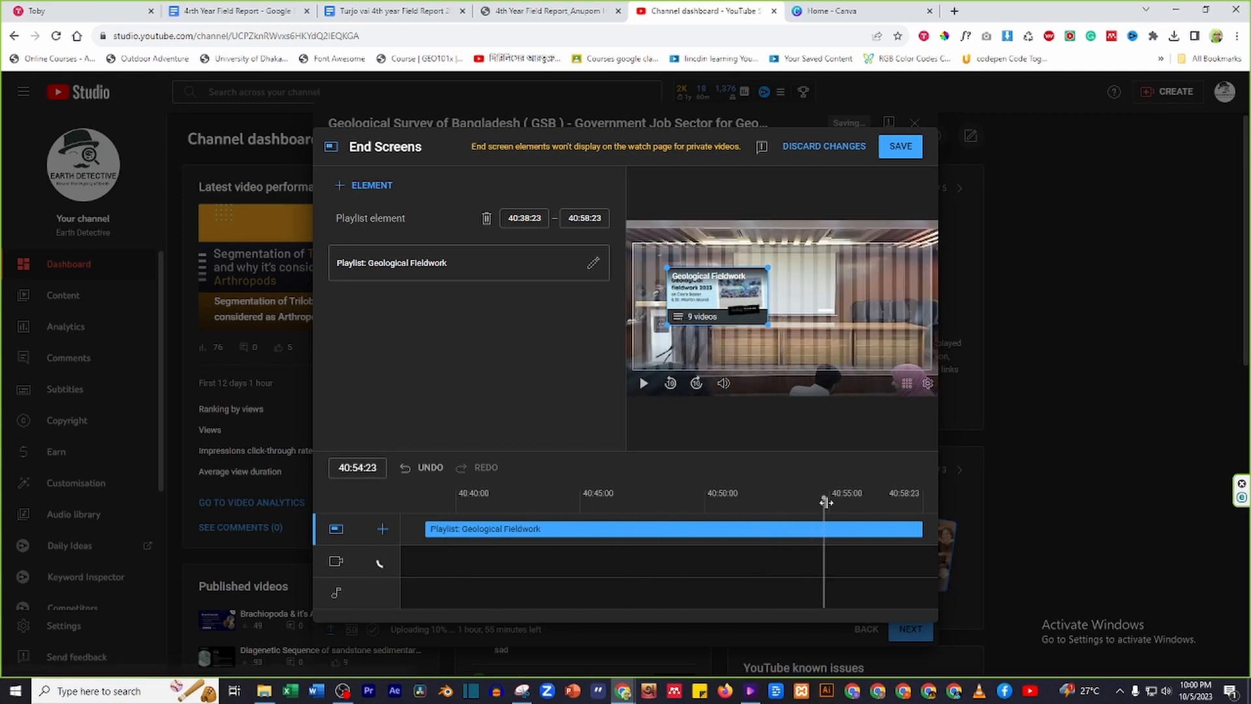
{"action": "left_click_drag", "start_coordinate": [826, 504], "coordinate": [806, 503]}
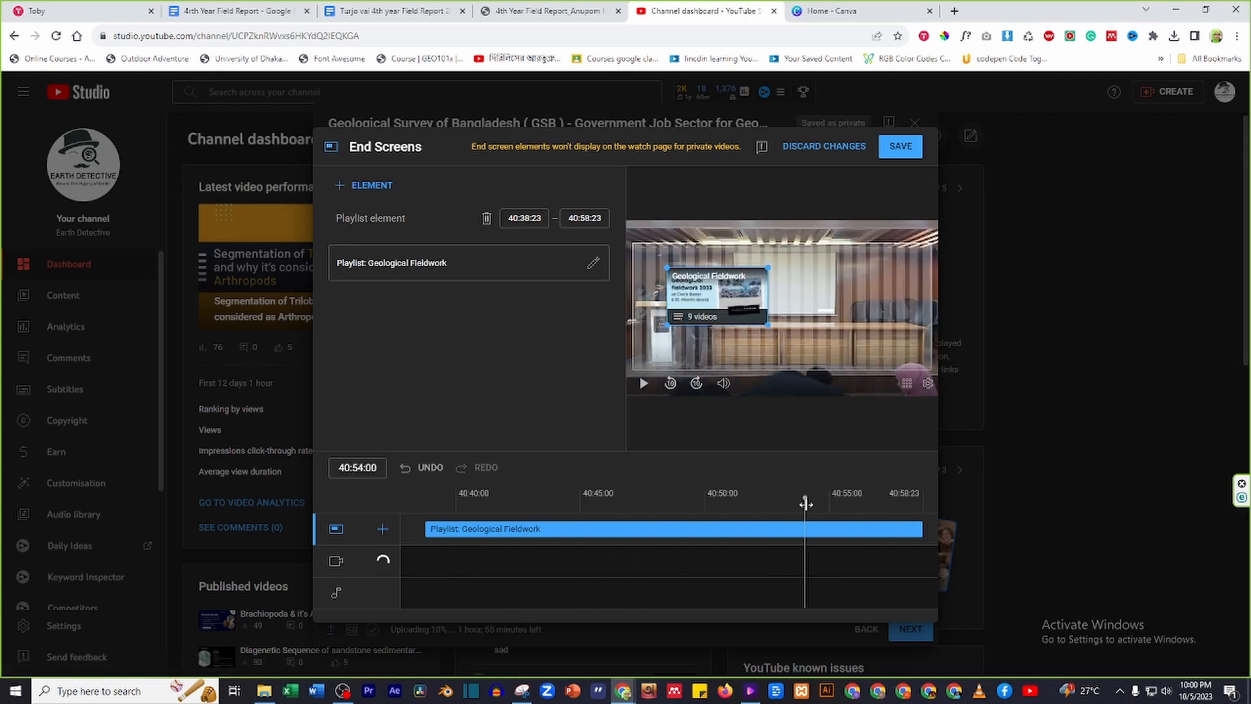
{"action": "left_click_drag", "start_coordinate": [804, 505], "coordinate": [759, 505]}
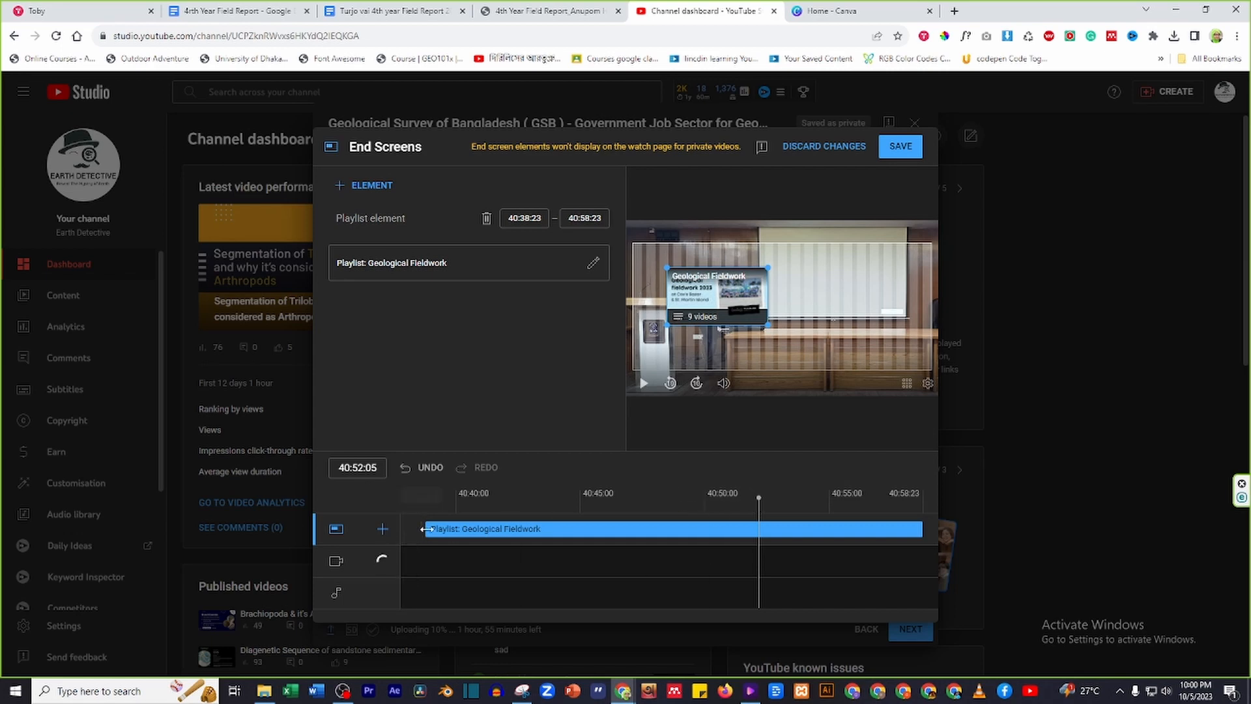
{"action": "left_click_drag", "start_coordinate": [425, 528], "coordinate": [758, 528]}
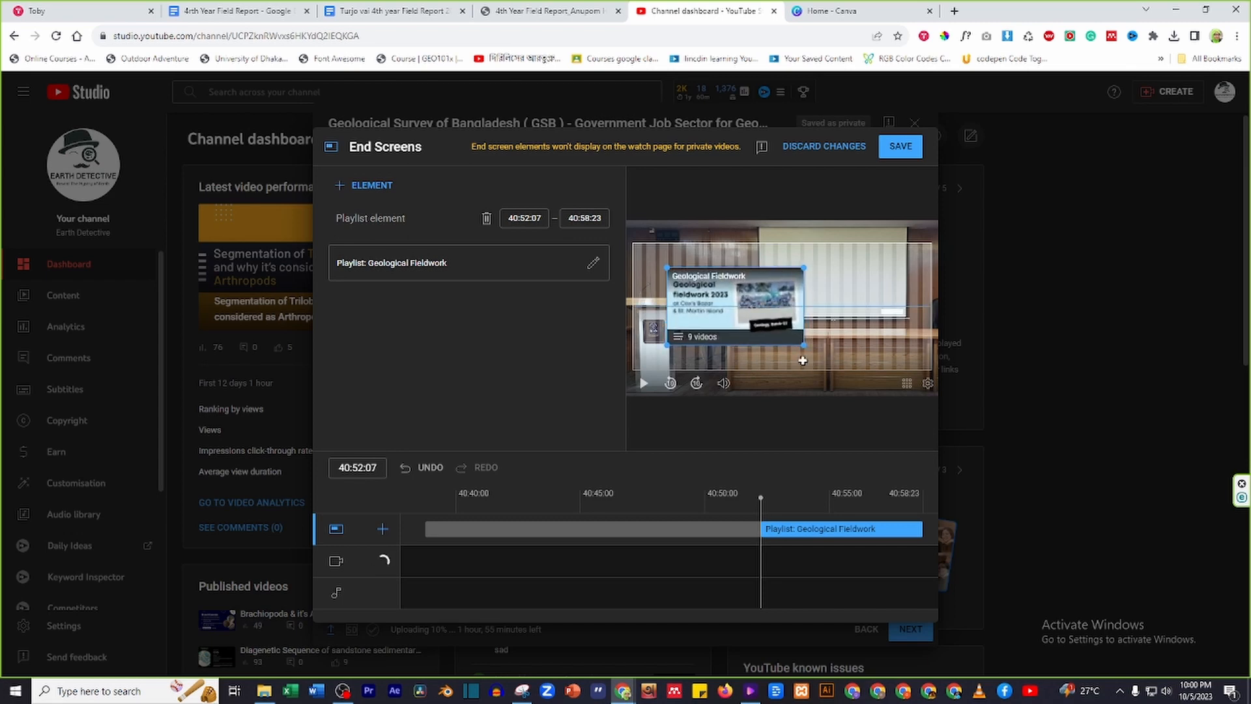
- Add a most-recent-upload video element from 40:52:07 and save the end screen
{"action": "left_click", "coordinate": [364, 185]}
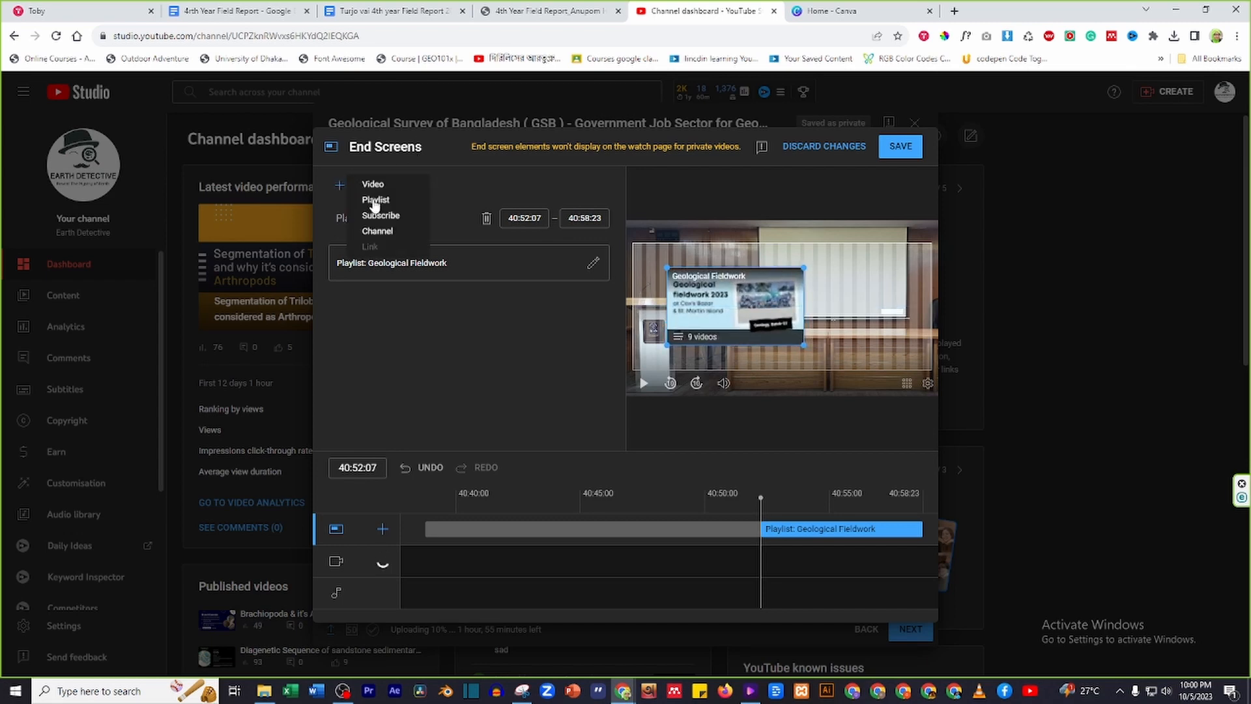
{"action": "left_click", "coordinate": [372, 184]}
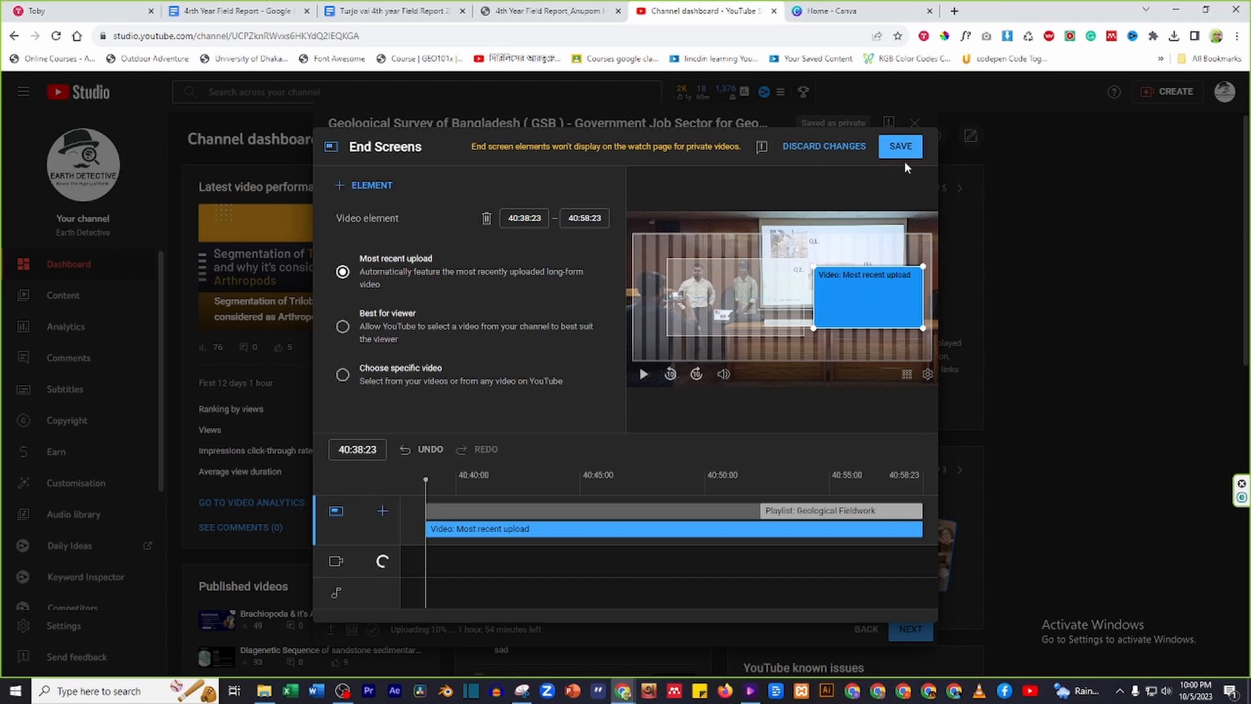
{"action": "left_click", "coordinate": [900, 146]}
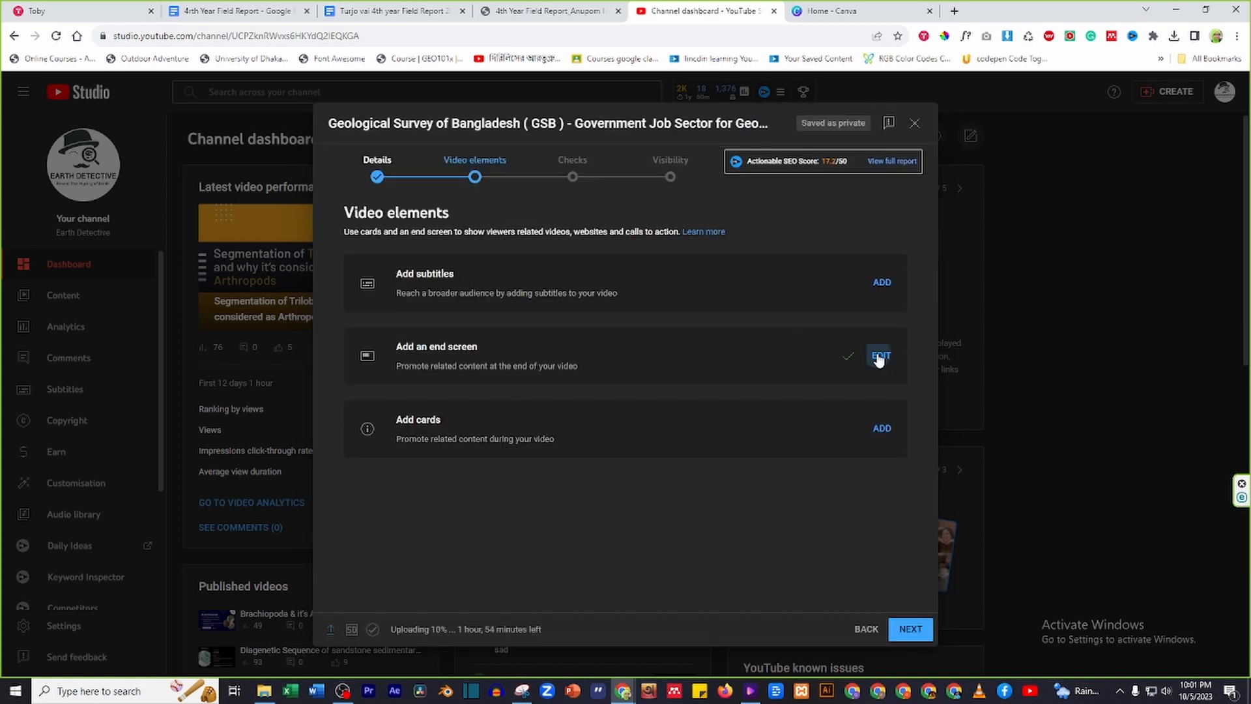
{"action": "left_click", "coordinate": [880, 354]}
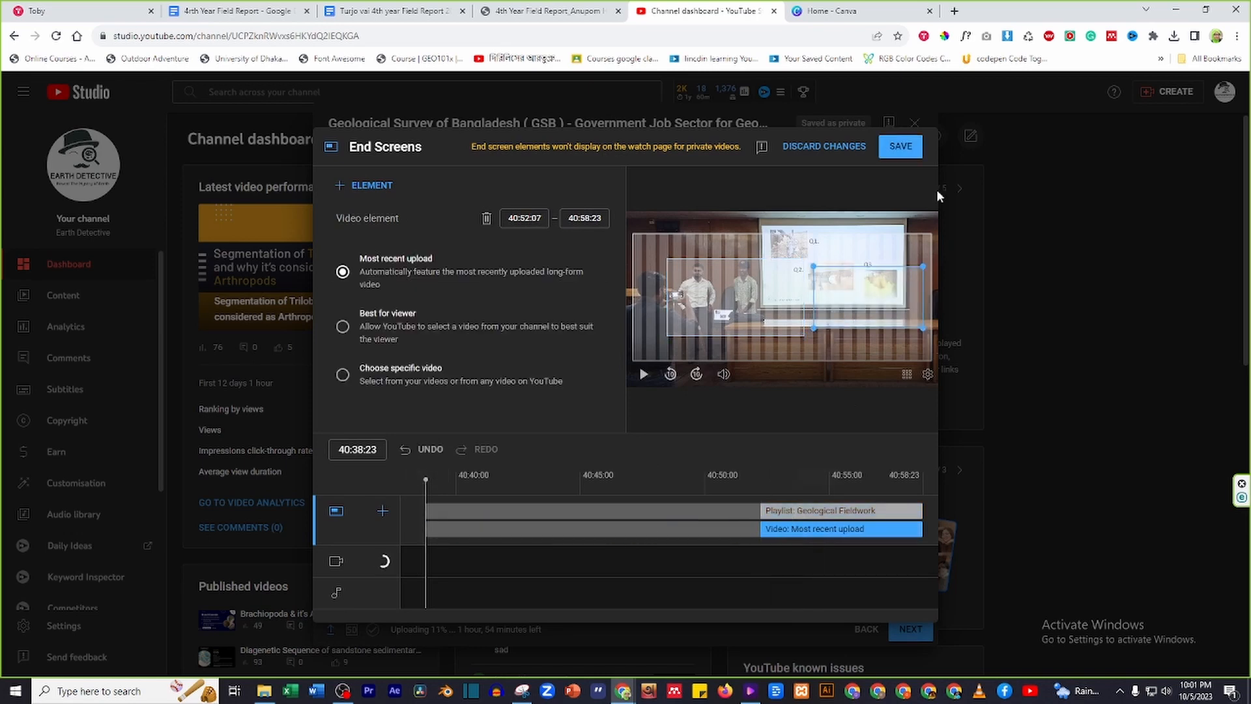
{"action": "left_click", "coordinate": [900, 146]}
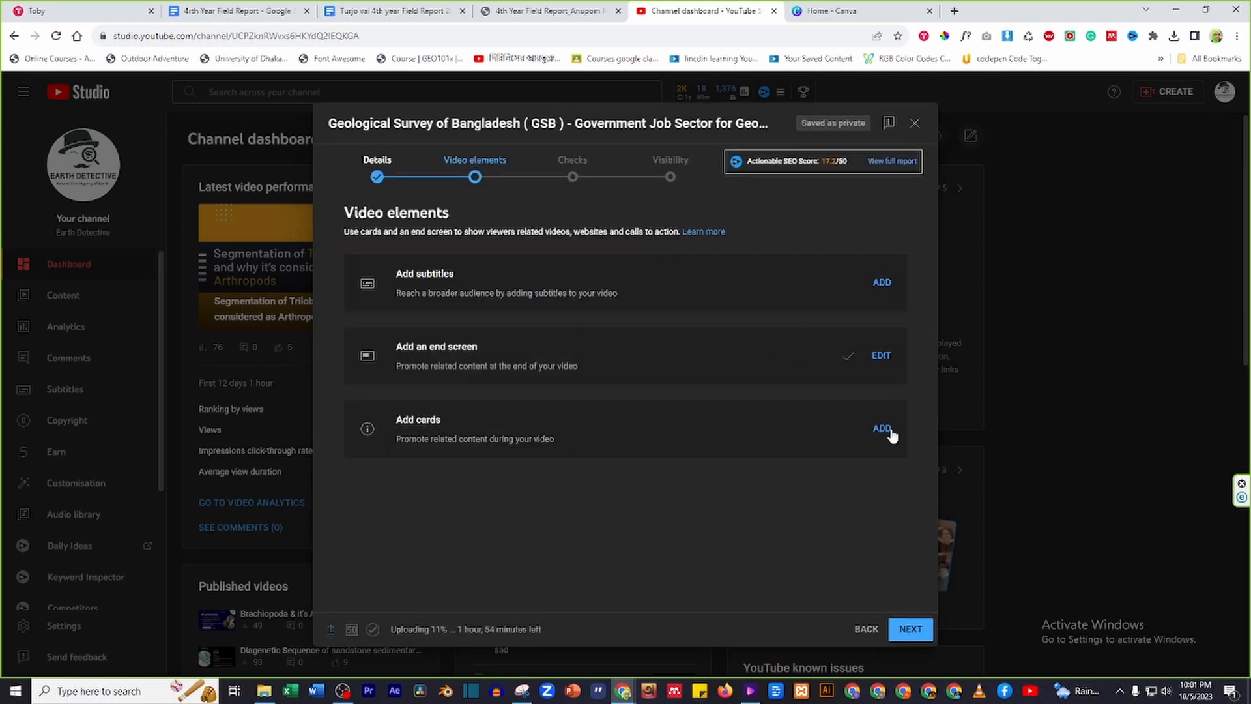
- Add a playlist card, then move the playhead to about 24:21
{"action": "left_click", "coordinate": [883, 429]}
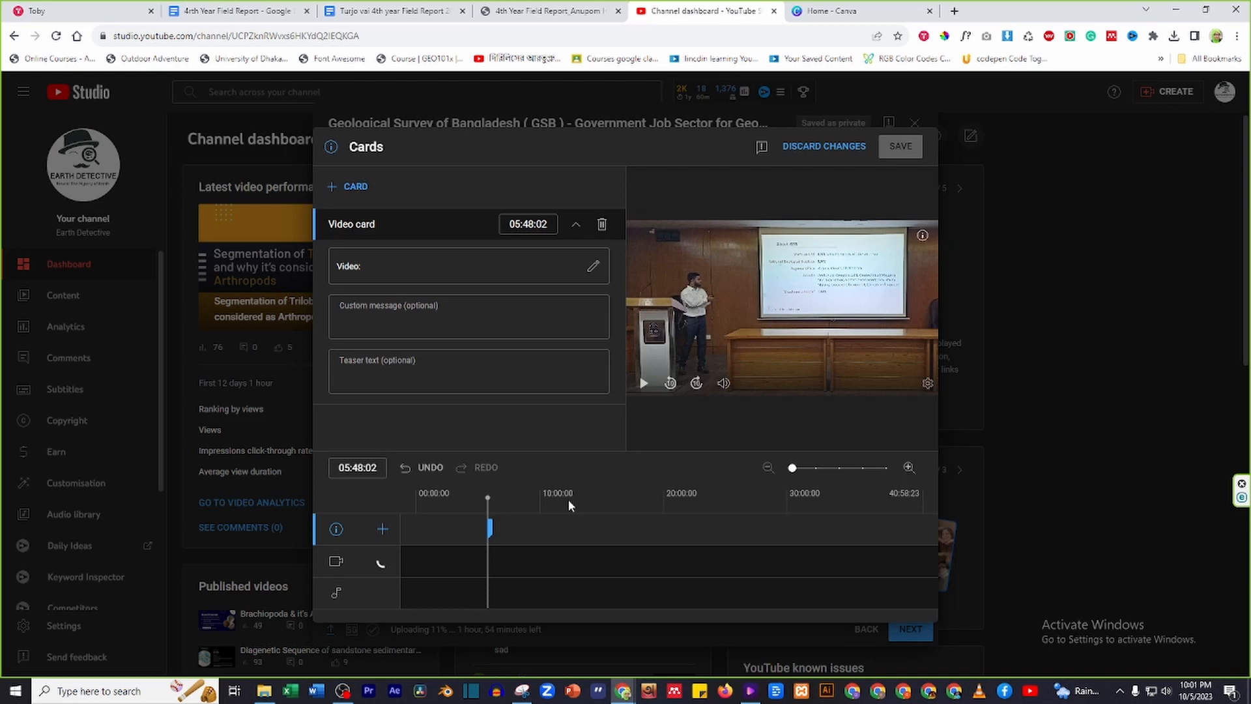
{"action": "left_click", "coordinate": [565, 493]}
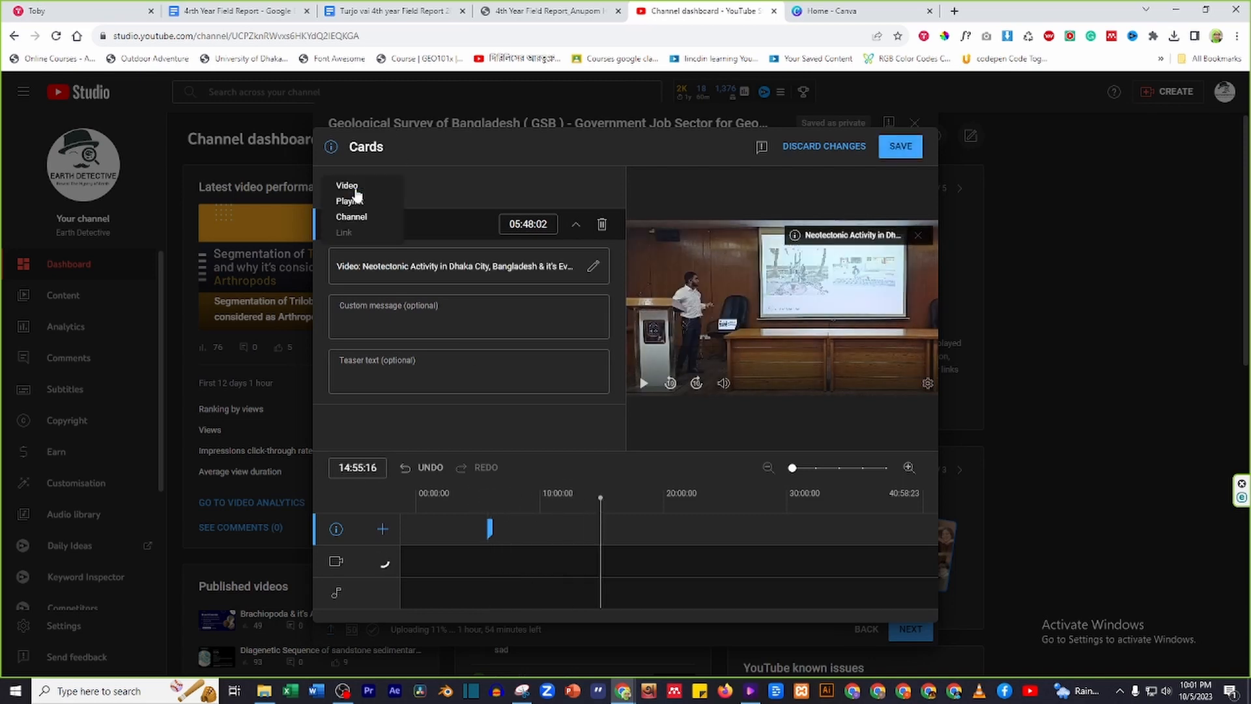
{"action": "left_click", "coordinate": [349, 201]}
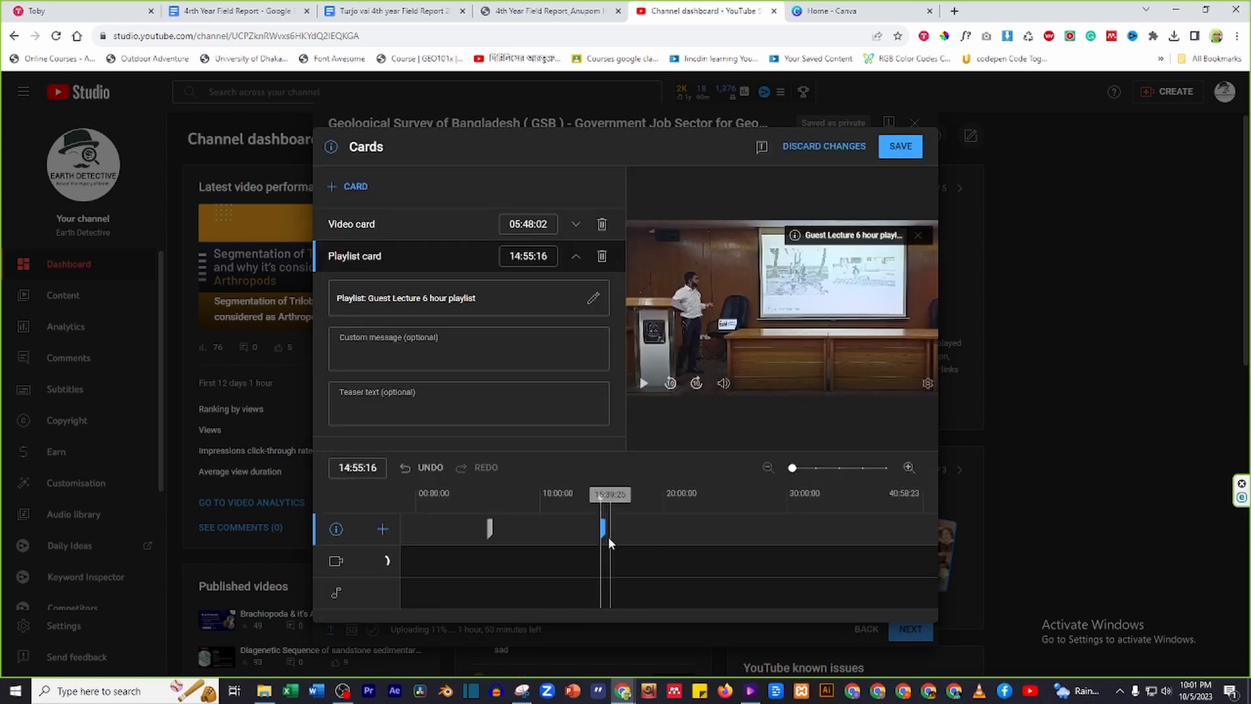
{"action": "left_click_drag", "start_coordinate": [610, 526], "coordinate": [715, 518]}
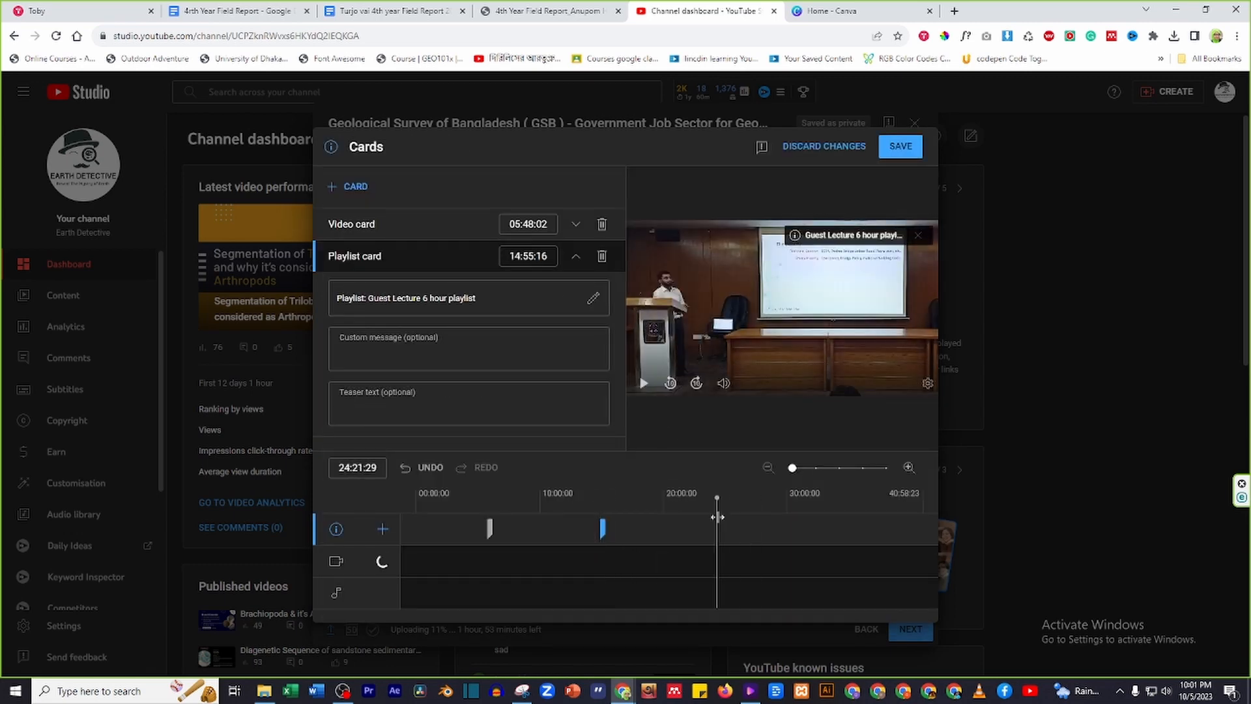
- Add a video card at 24:21 linking the Petroleum system video
{"action": "left_click", "coordinate": [348, 186]}
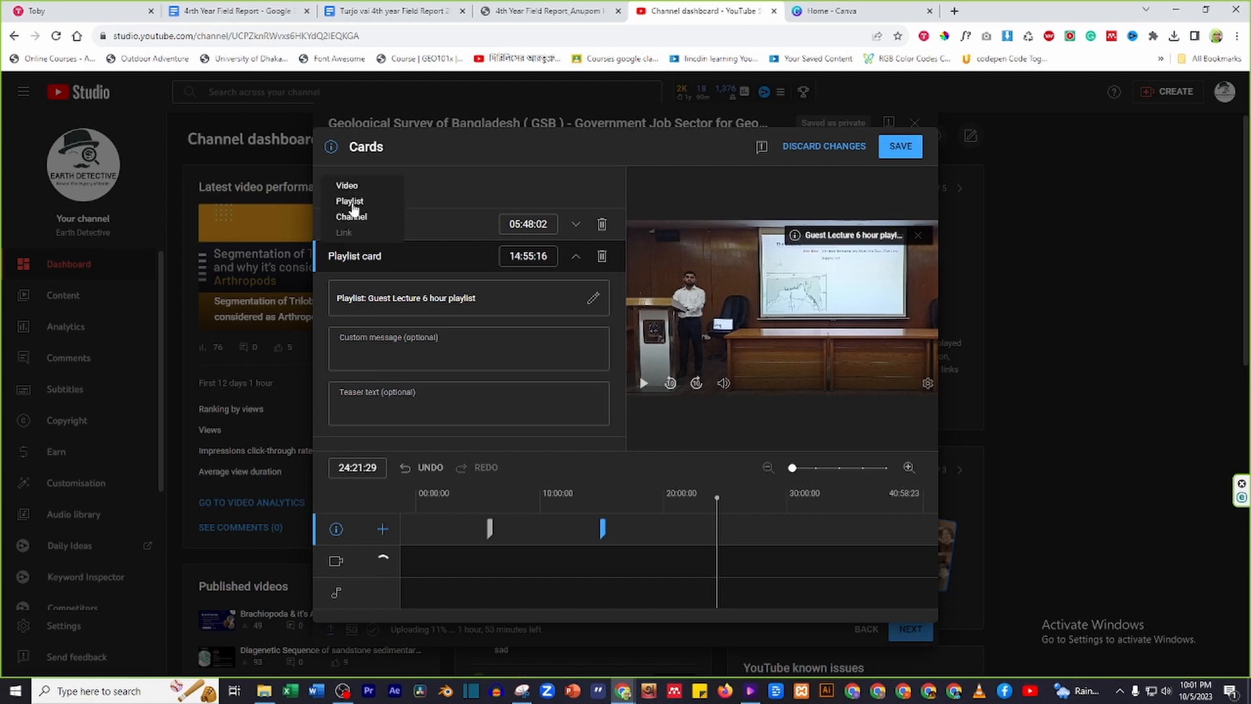
{"action": "left_click", "coordinate": [346, 185]}
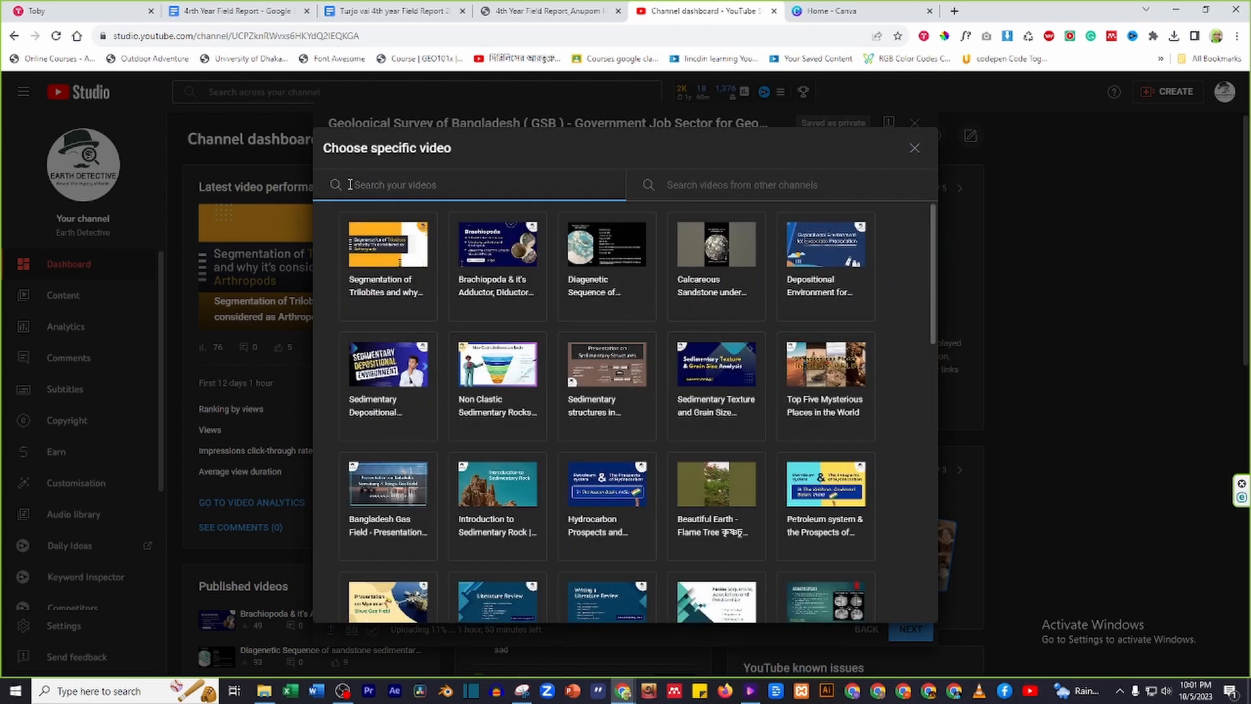
{"action": "left_click", "coordinate": [825, 485]}
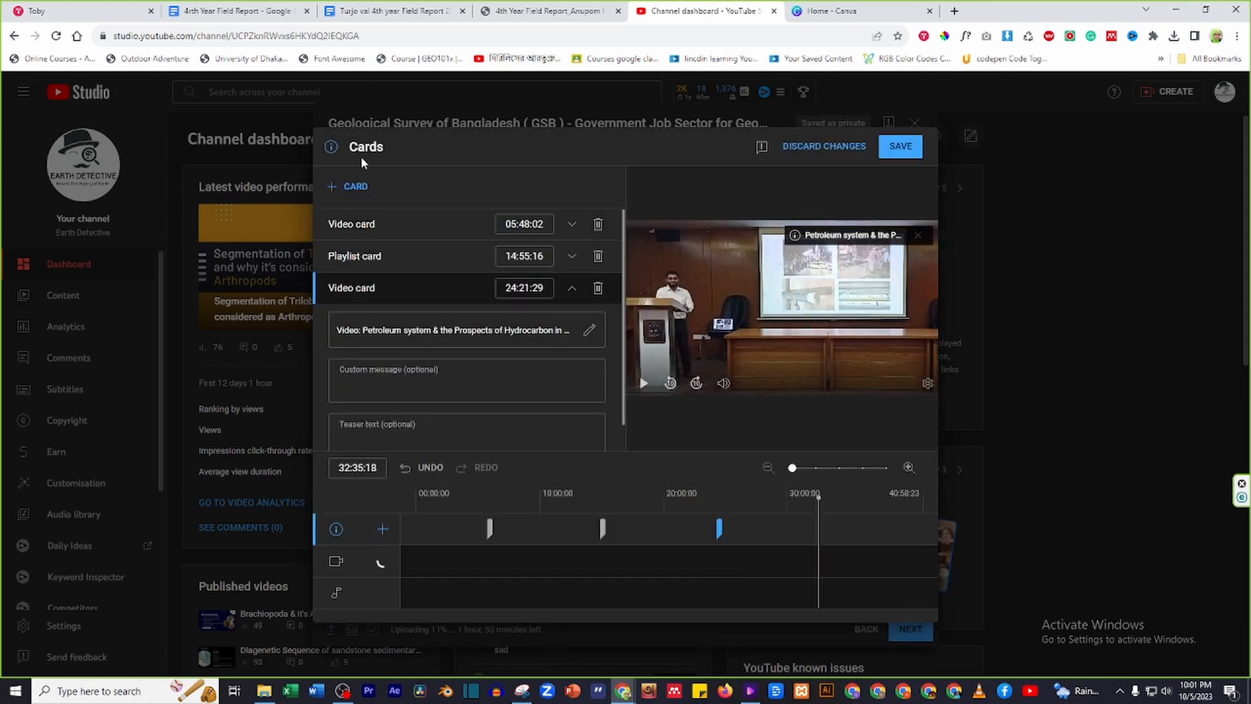
- Add another video card linking Top Five Mysterious Places in the World
{"action": "left_click", "coordinate": [589, 330]}
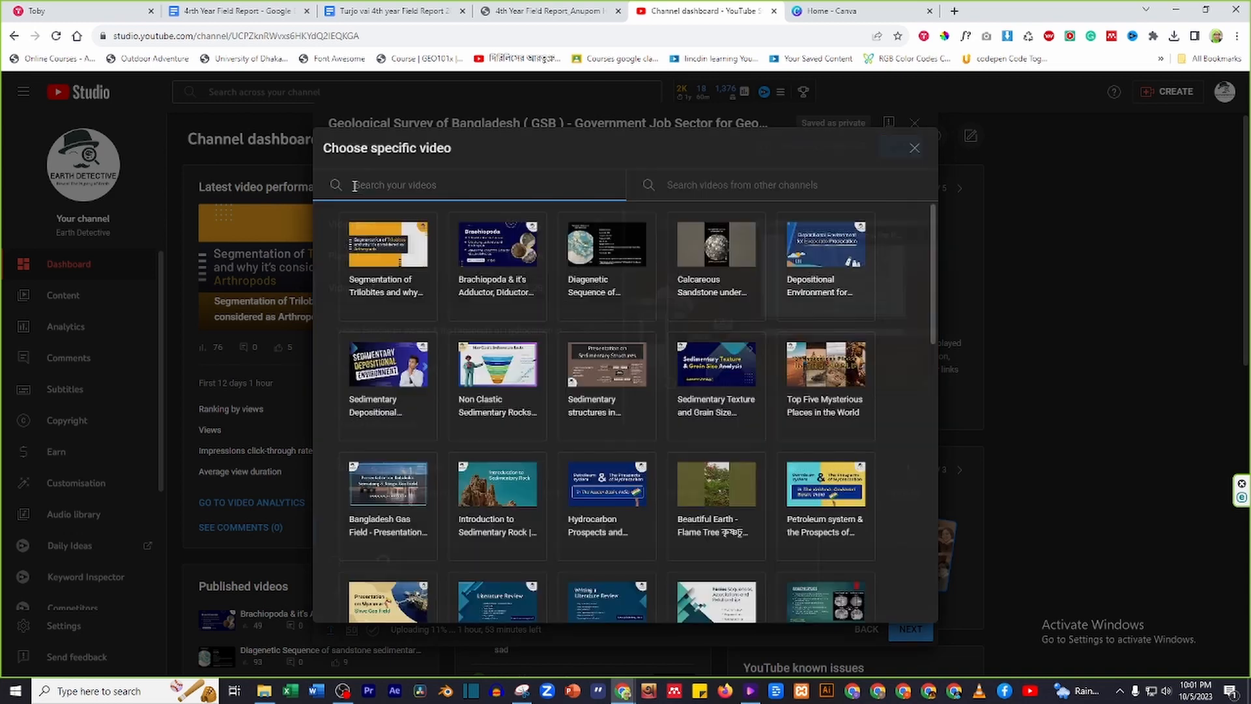
{"action": "left_click", "coordinate": [824, 365]}
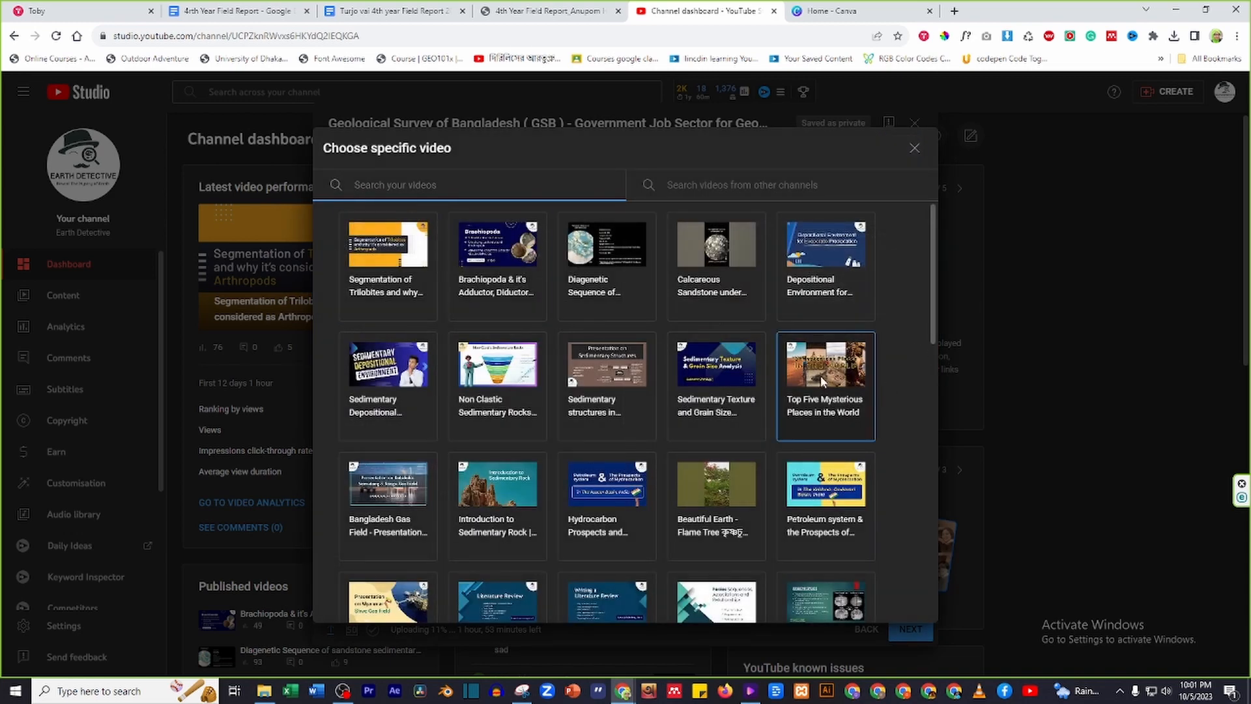
{"action": "left_click", "coordinate": [825, 364]}
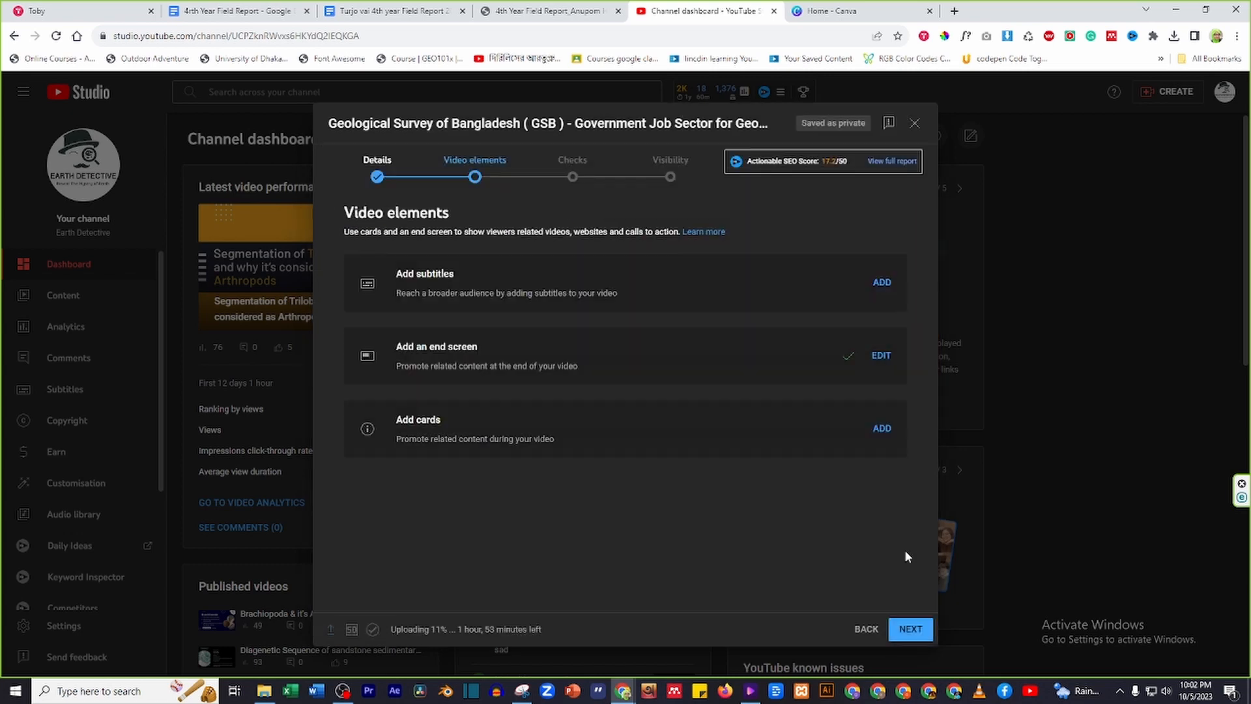
- Pass the Checks and Visibility steps and publish the video as public
{"action": "left_click", "coordinate": [911, 628]}
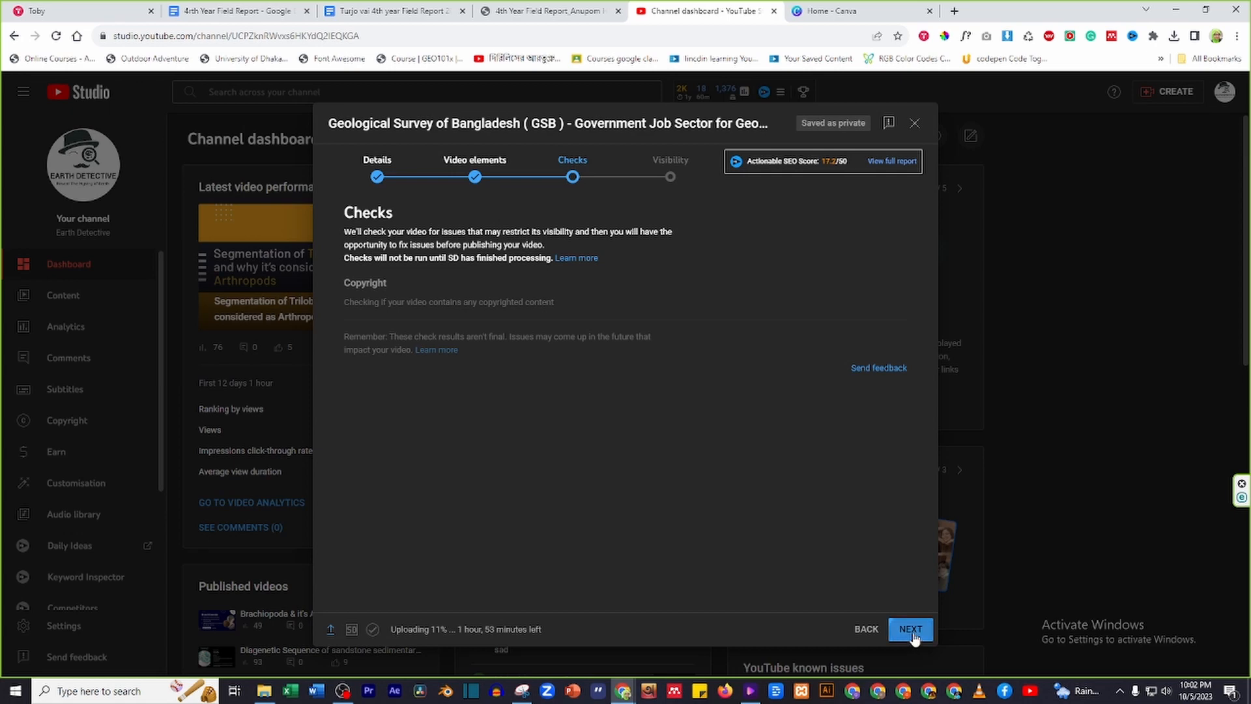
{"action": "left_click", "coordinate": [910, 628]}
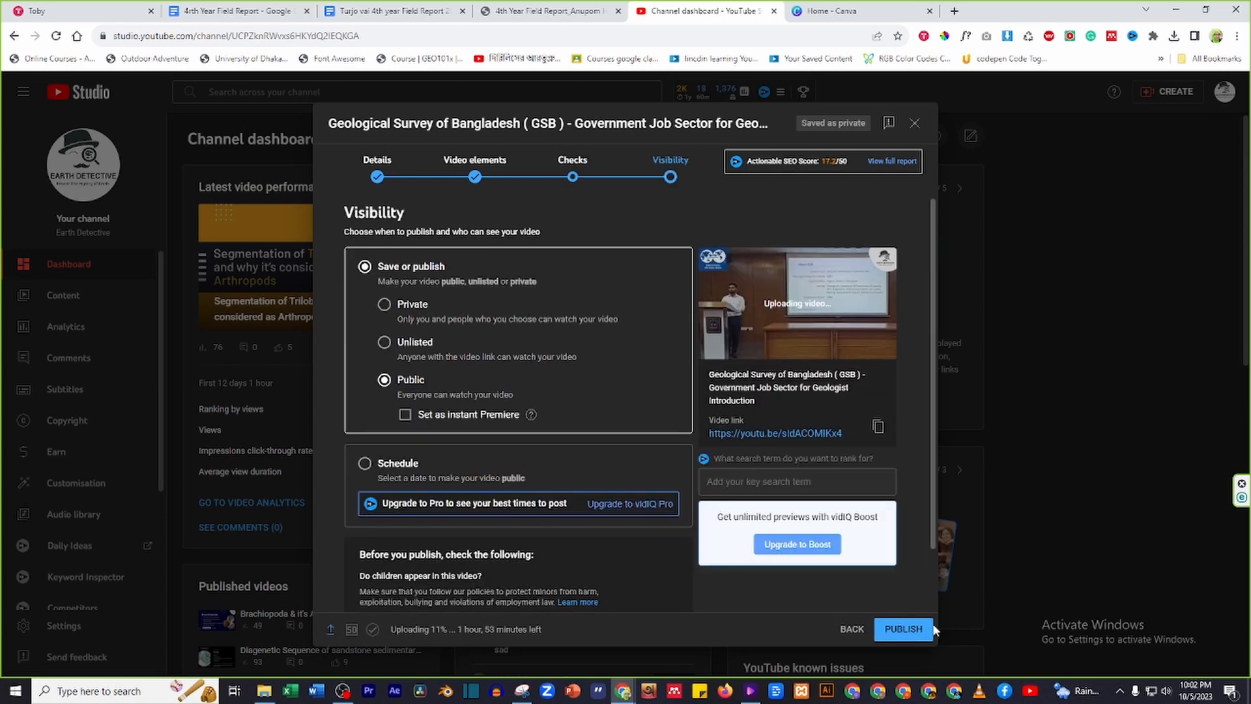
{"action": "left_click", "coordinate": [903, 628]}
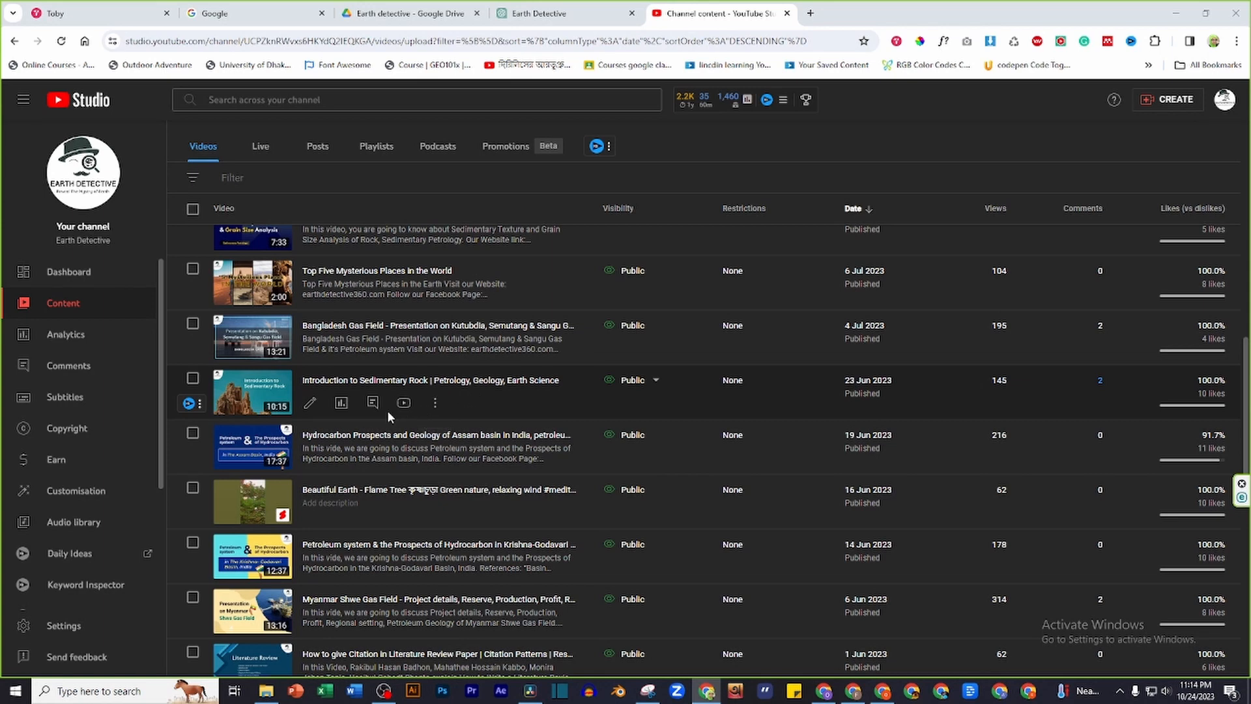
{"action": "mouse_move", "coordinate": [310, 457]}
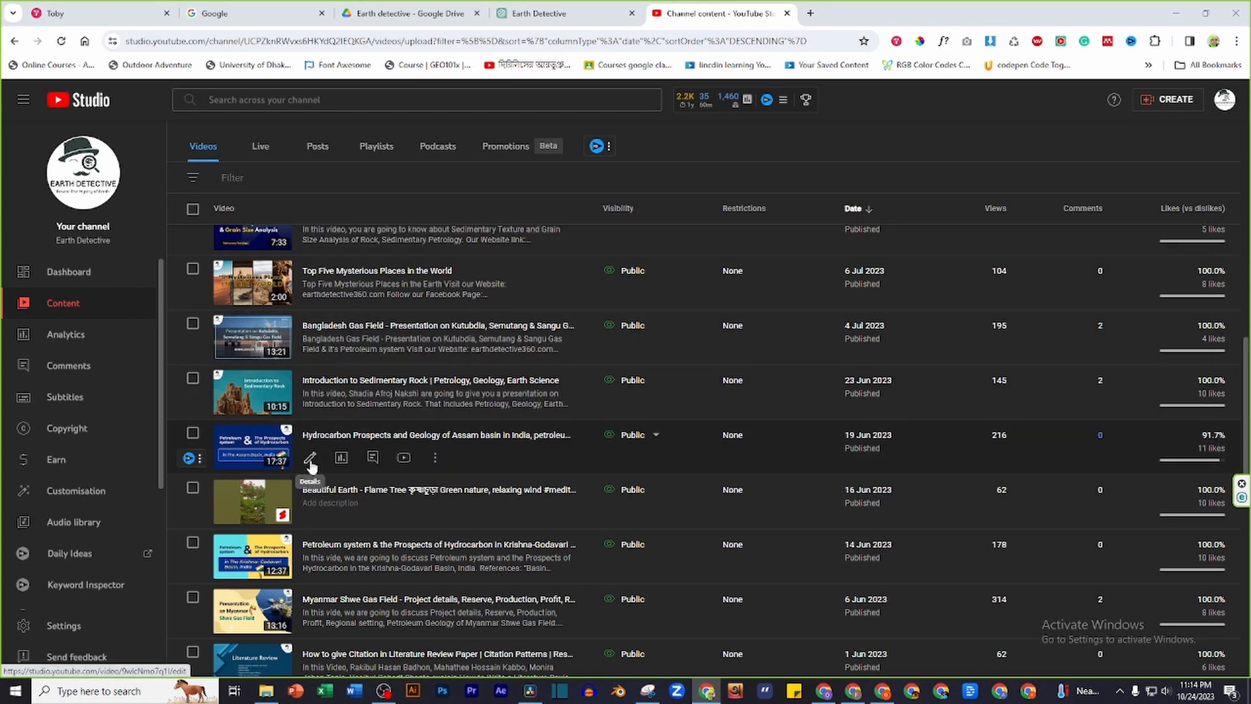
{"action": "mouse_move", "coordinate": [94, 311]}
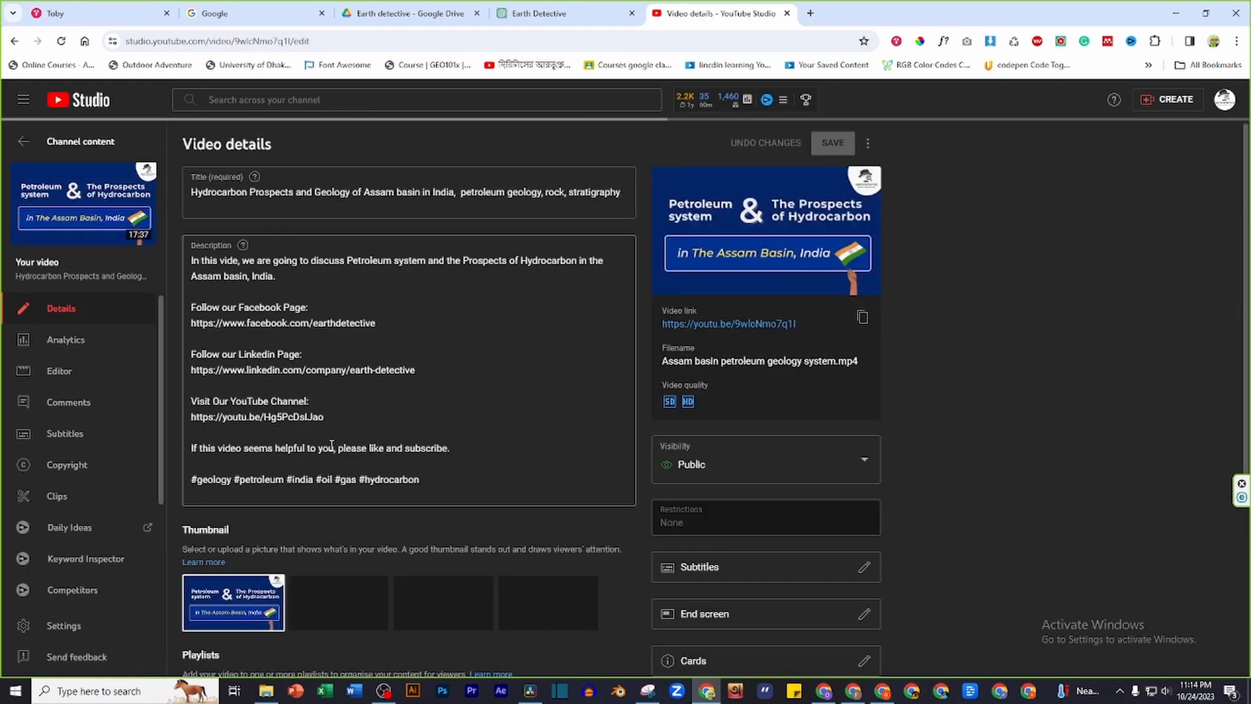
- Scroll the Assam basin hydrocarbon video's details down to the End screen and Cards entries
{"action": "scroll", "scroll_direction": "down", "scroll_amount": 3}
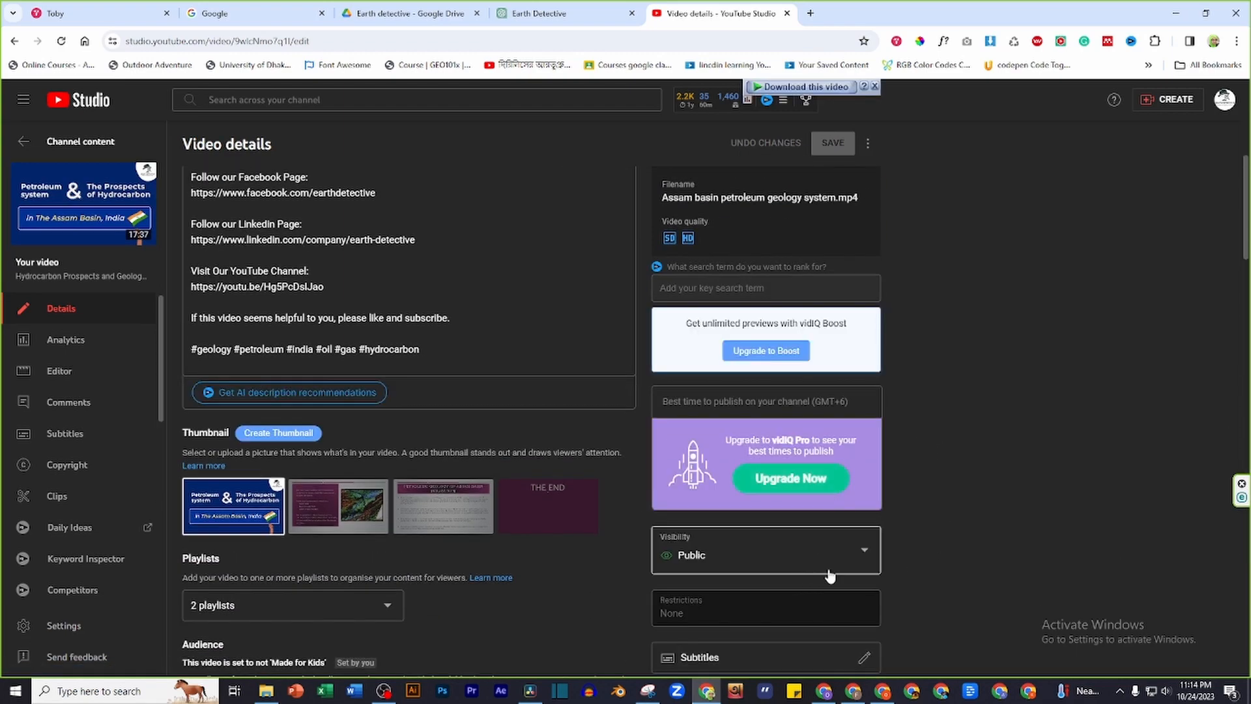
{"action": "scroll", "scroll_direction": "down", "scroll_amount": 3}
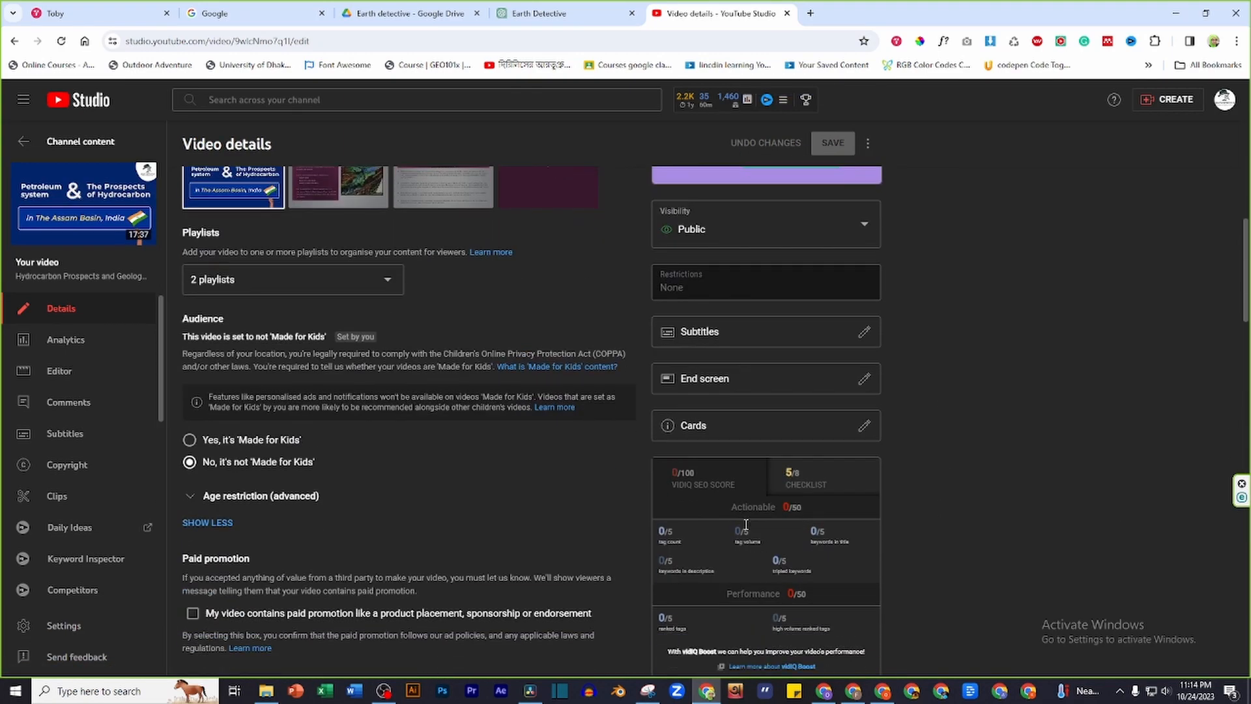